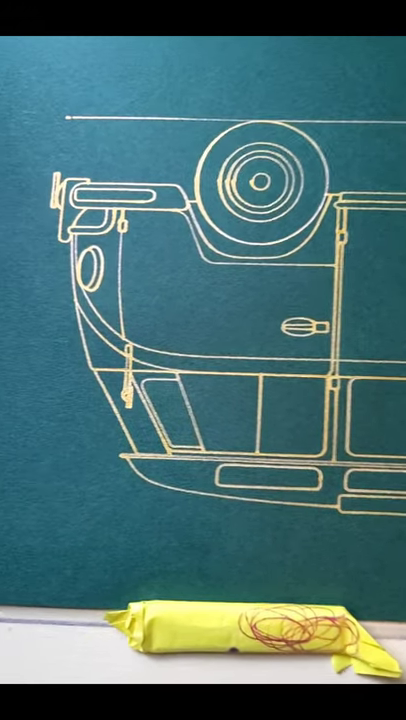
pyautogui.hscroll(3)
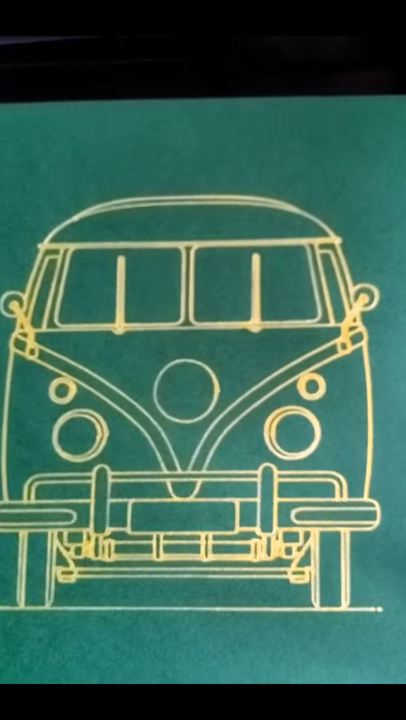
pyautogui.scroll(-3)
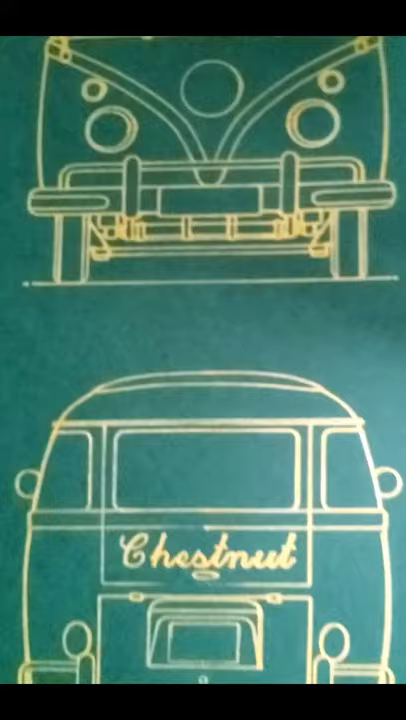